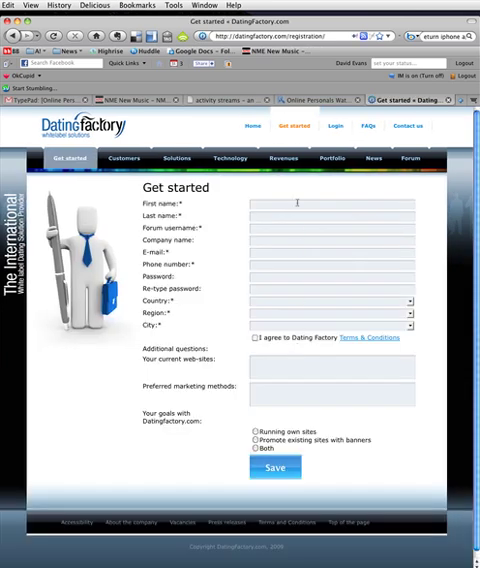
type("Dave")
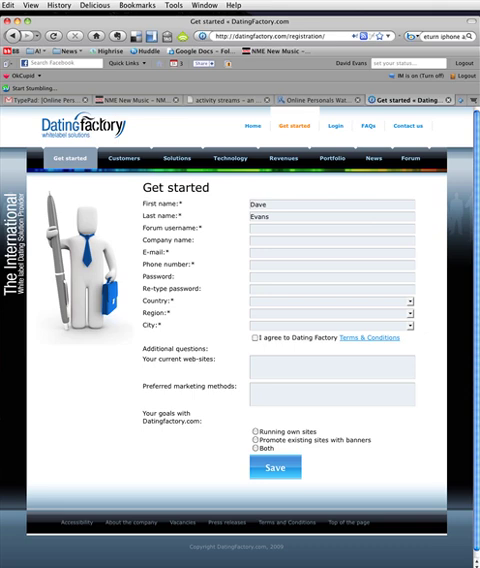
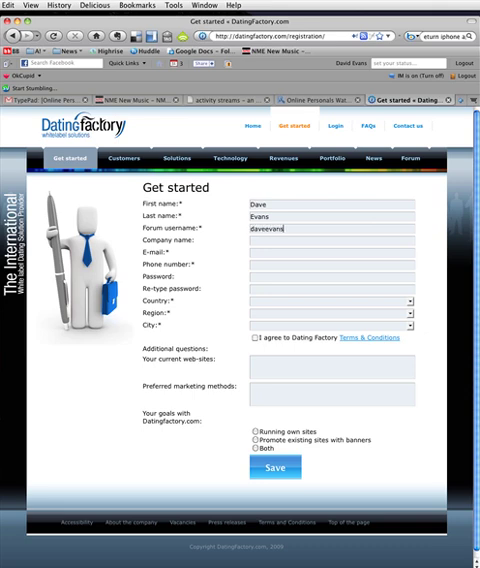
type("Digicraft")
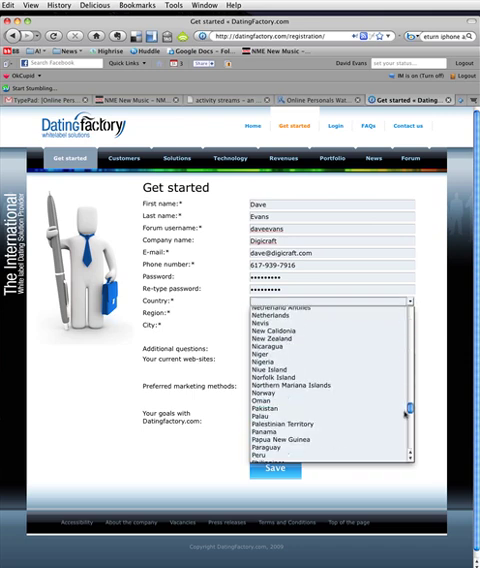
Choose the Massachusetts location, accept the terms and conditions, and save the registration
scroll("down", 3)
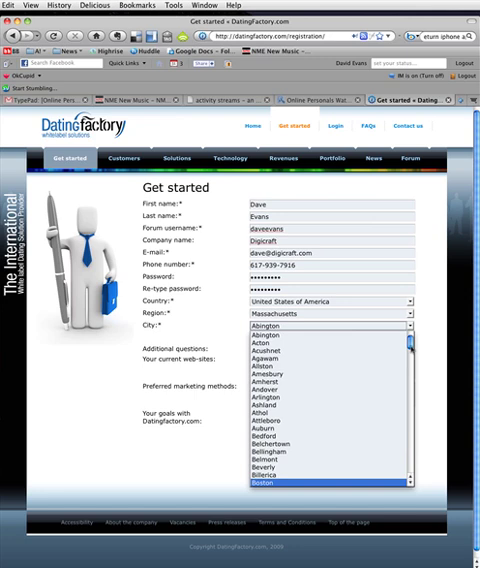
scroll("down", 3)
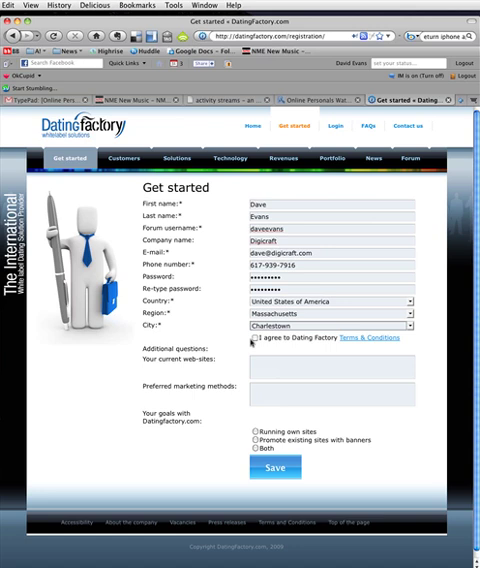
left_click(252, 338)
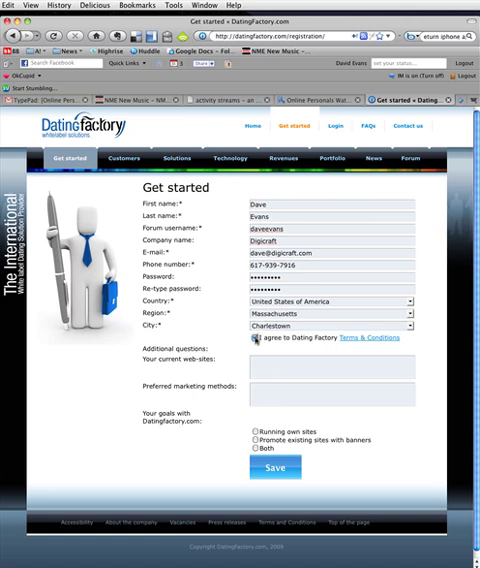
left_click(252, 336)
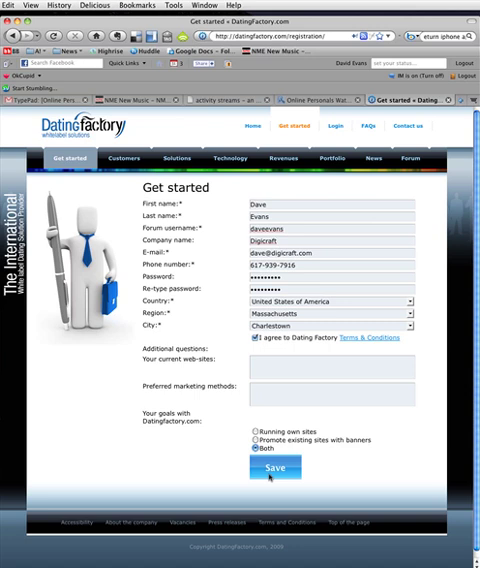
left_click(280, 468)
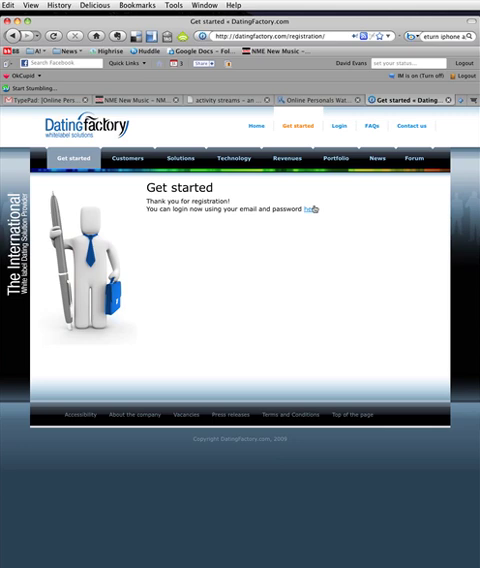
left_click(344, 124)
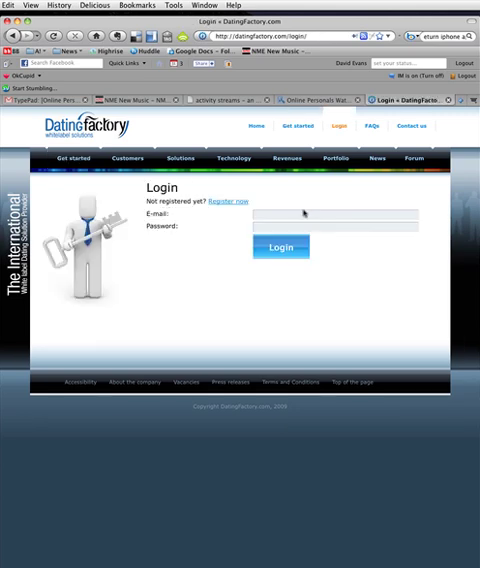
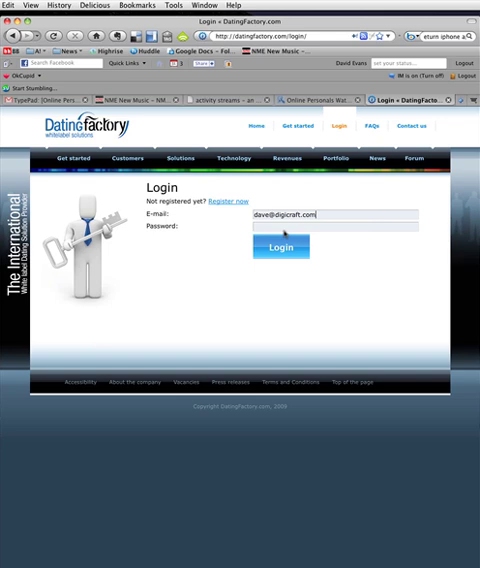
type("•••••")
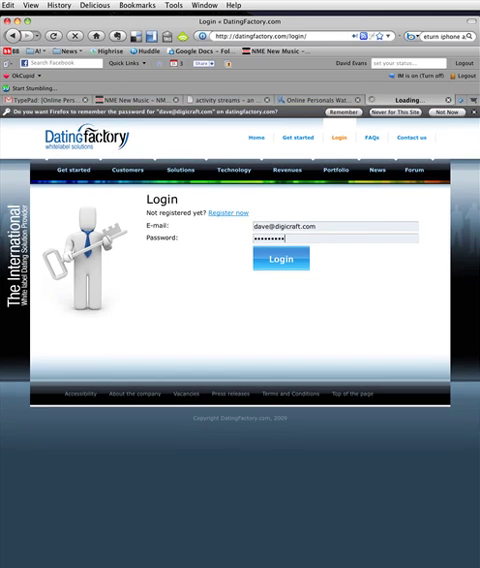
left_click(280, 260)
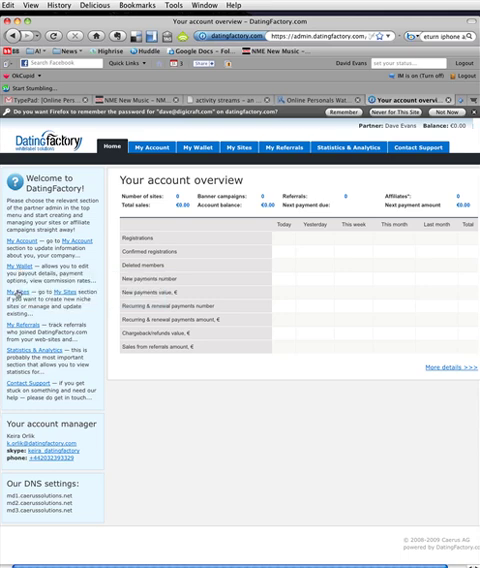
mouse_move(36, 310)
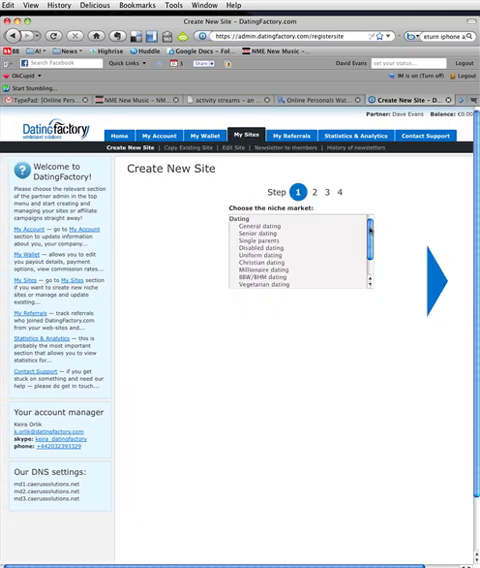
Pick Vegetarian dating from the niche market list and continue to template selection
scroll("down", 3)
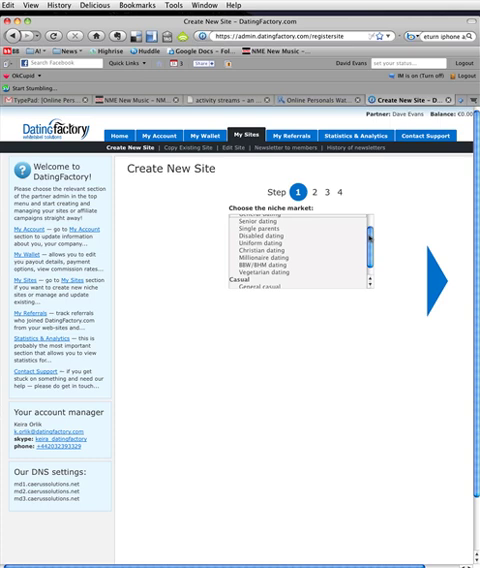
scroll("down", 3)
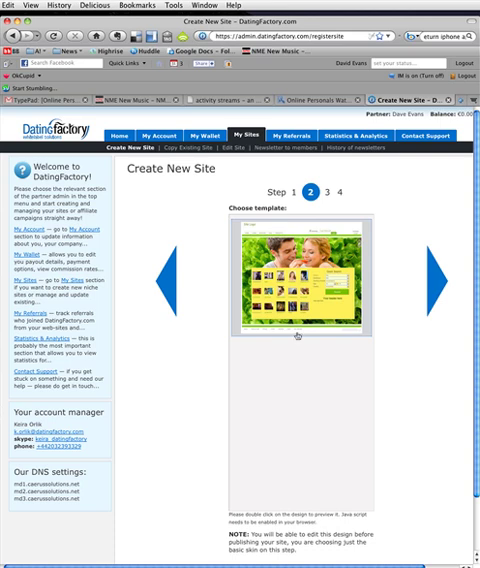
Accept the template, then set the site's countries and add another language
left_click(448, 270)
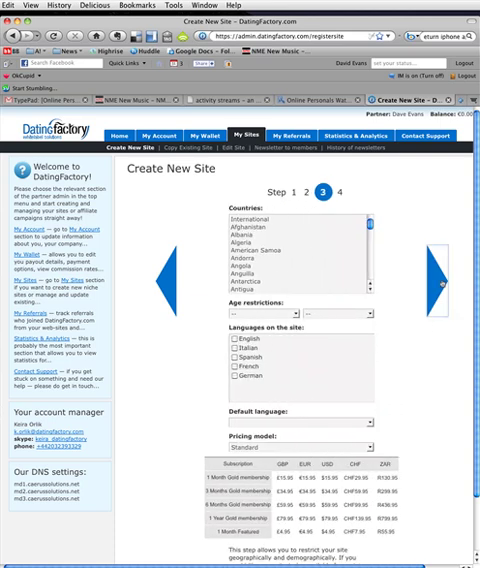
scroll("down", 3)
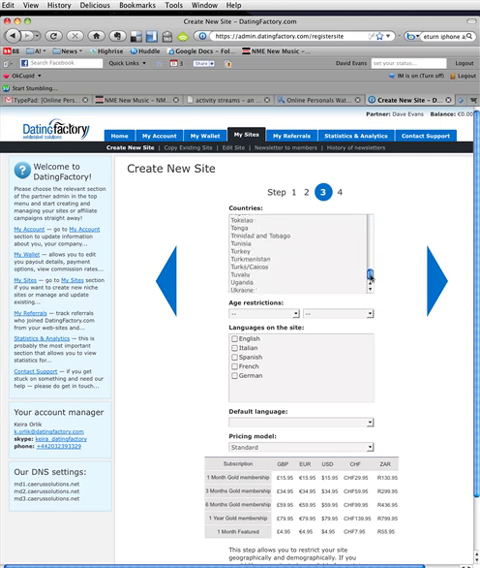
scroll("up", 3)
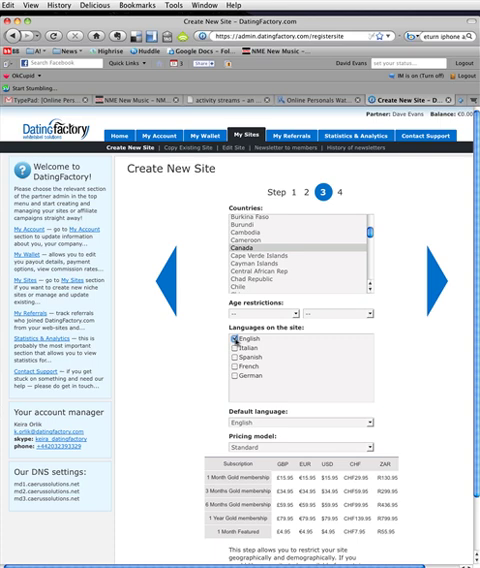
left_click(230, 370)
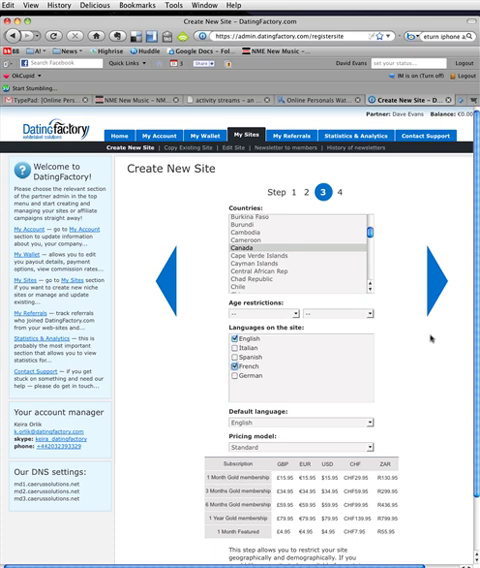
Choose a pricing model for the new site and continue to the web address step
scroll("down", 3)
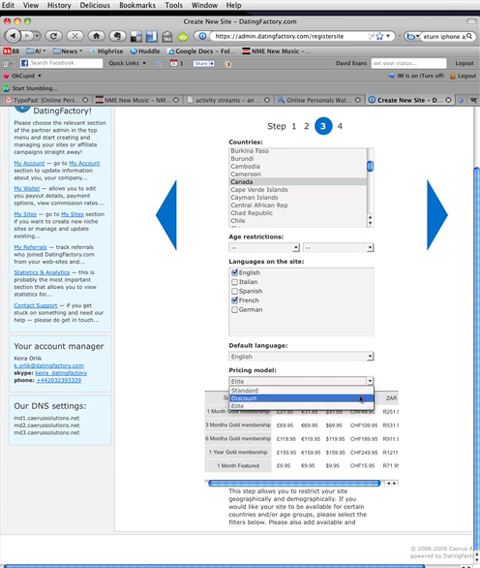
left_click(288, 424)
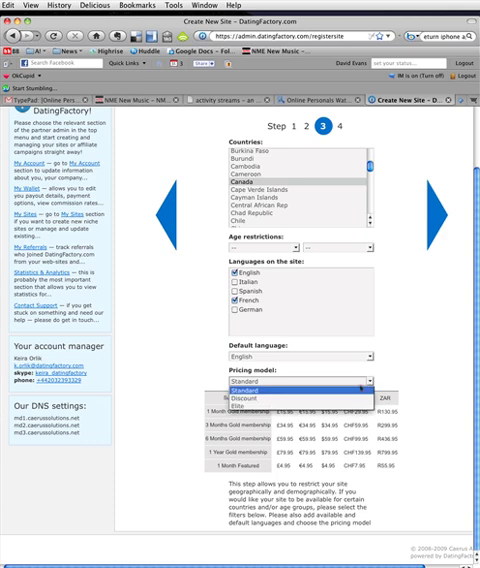
left_click(300, 424)
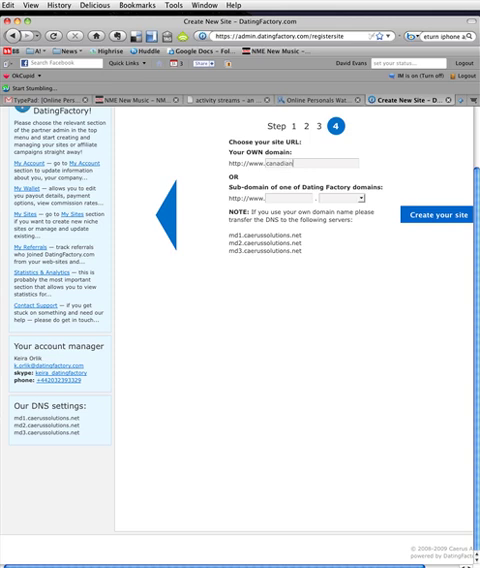
Enter canadianvegans as the sub-domain and create the site
type("vegans.com")
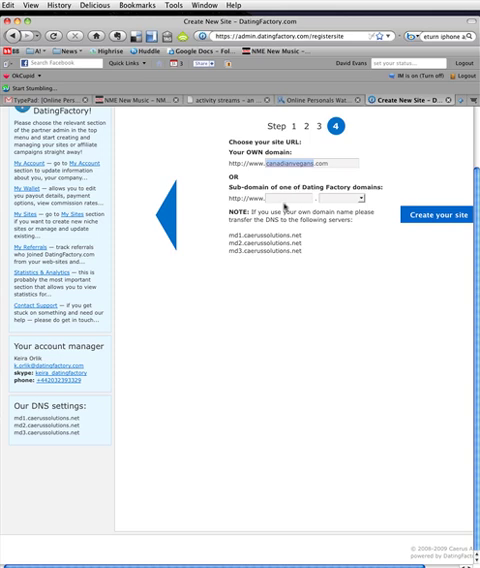
type("canadianvegans")
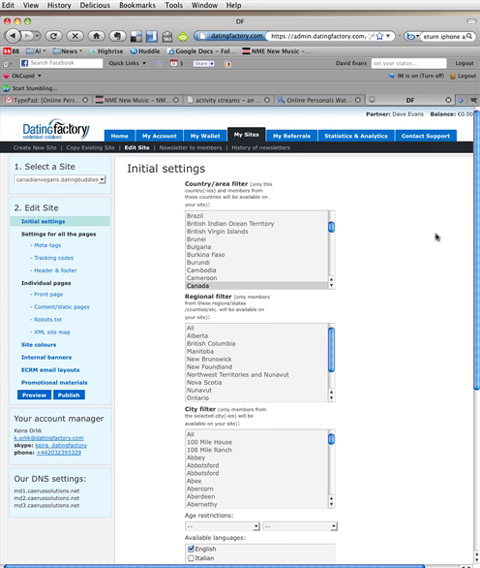
scroll("down", 3)
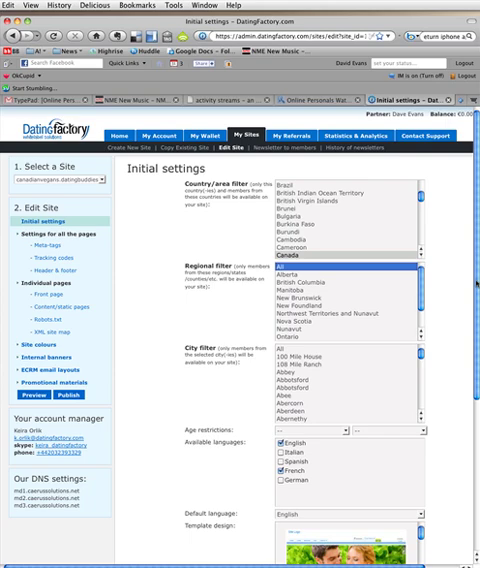
scroll("down", 3)
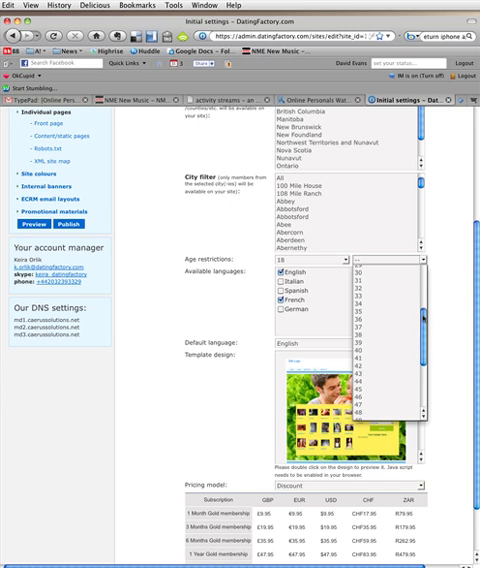
scroll("down", 3)
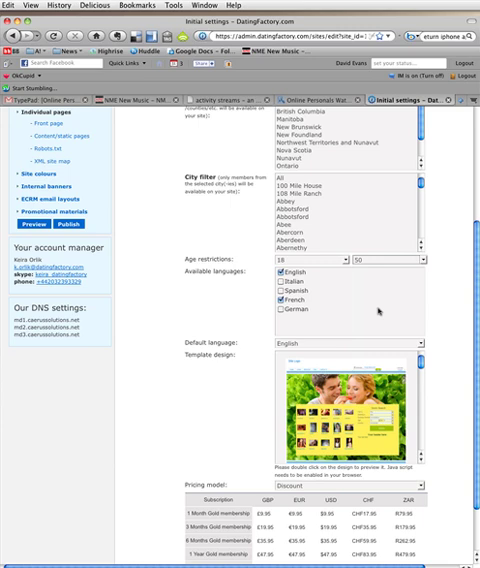
scroll("down", 3)
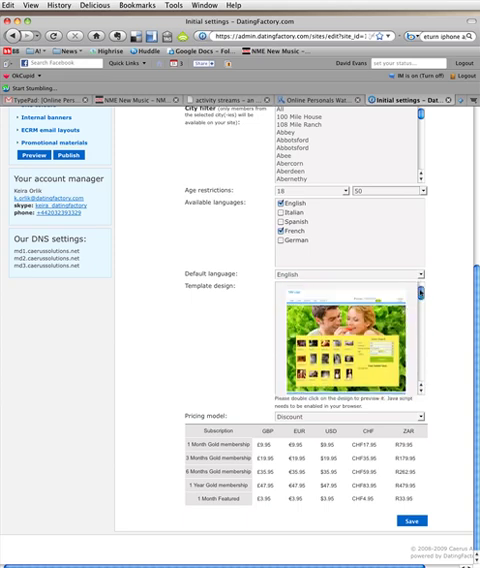
scroll("down", 3)
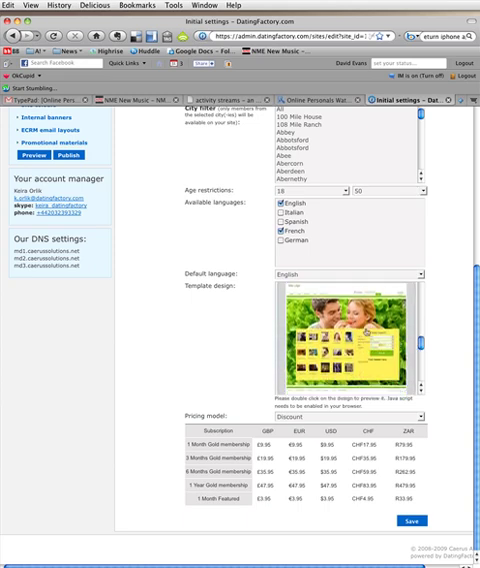
double_click(344, 336)
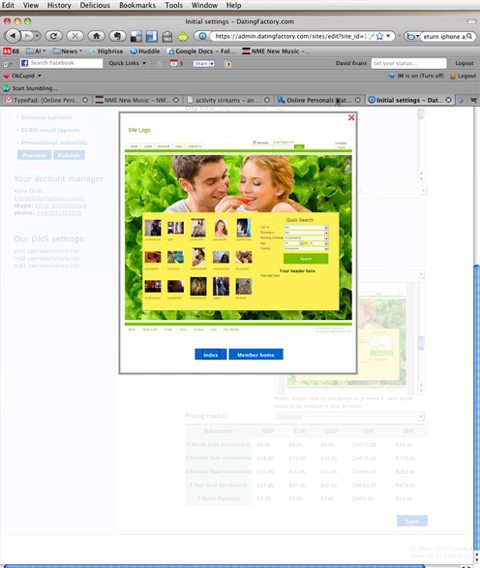
mouse_move(350, 120)
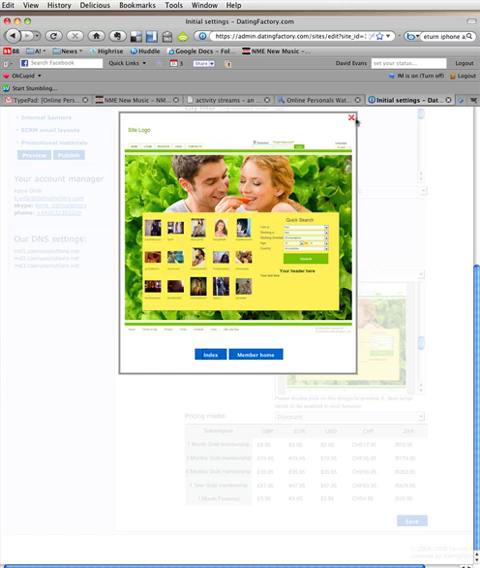
left_click(348, 116)
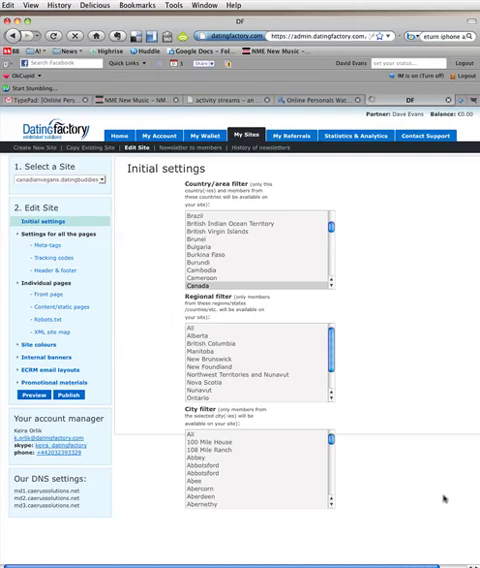
scroll("down", 3)
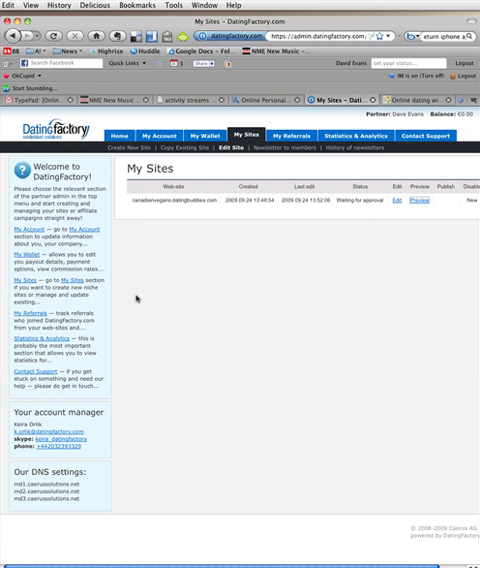
mouse_move(40, 328)
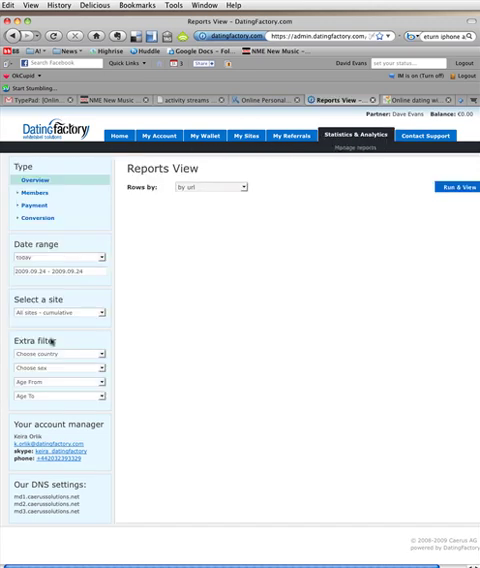
mouse_move(152, 472)
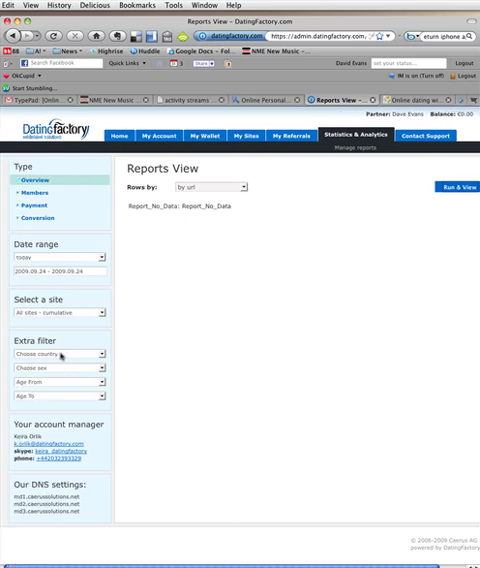
Browse the member type filter and date range options in the Reports View
left_click(60, 368)
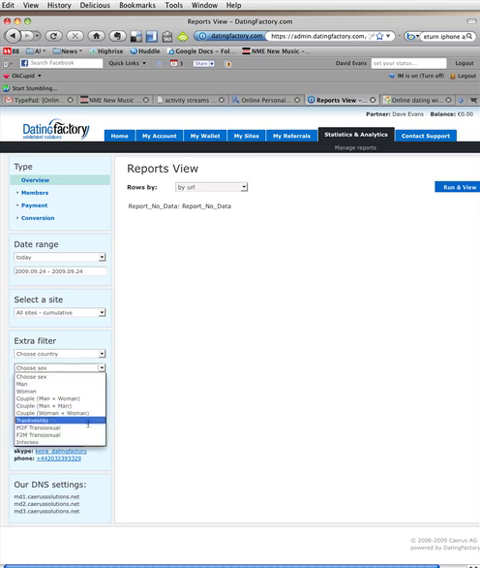
mouse_move(50, 432)
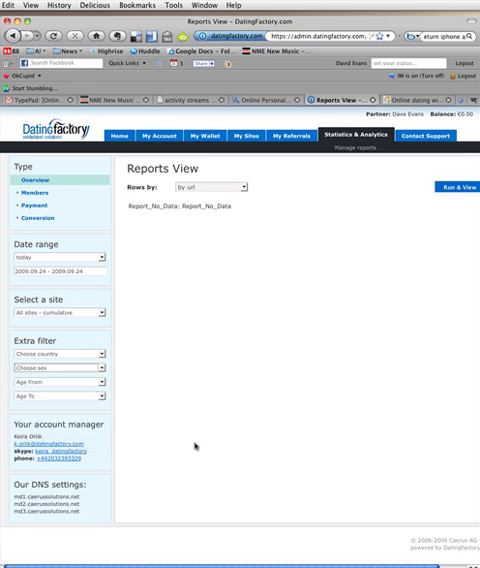
mouse_move(84, 312)
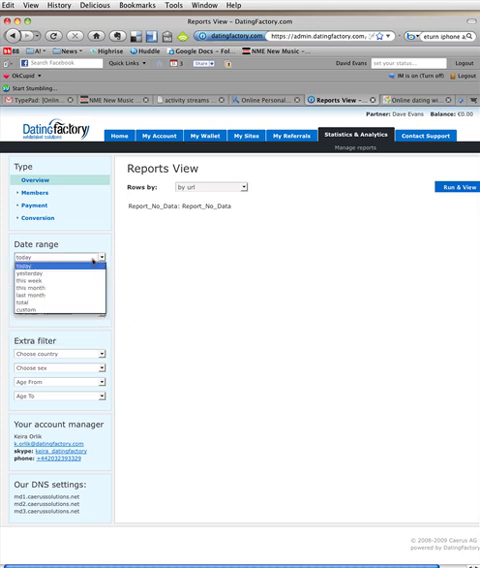
left_click(60, 268)
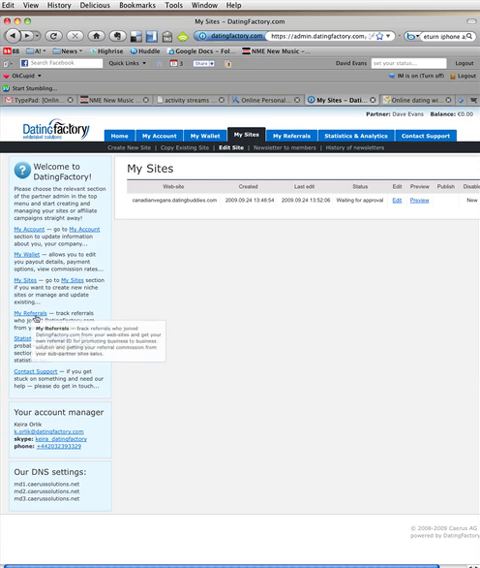
Go to the My Referrals page showing the personal referral link
left_click(292, 136)
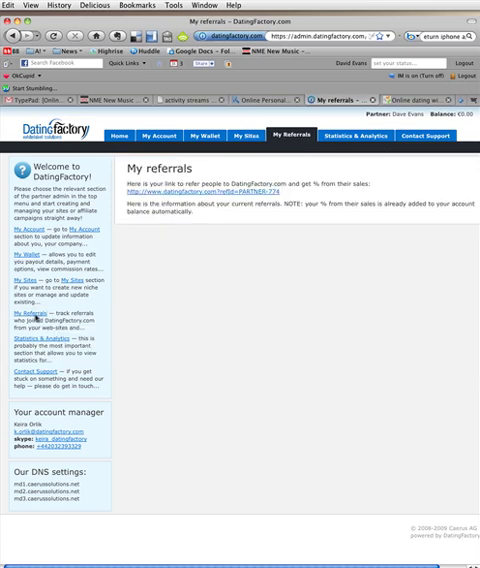